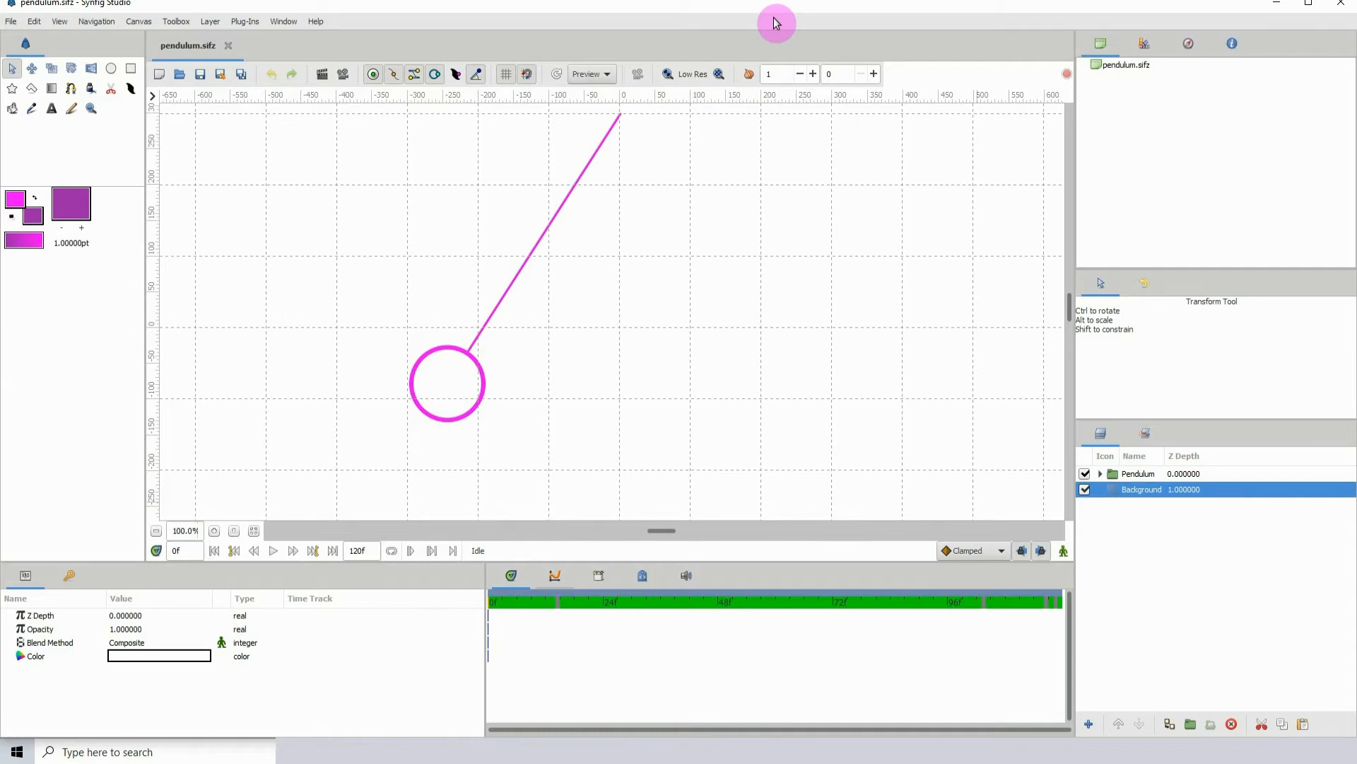
mouse_move(756, 136)
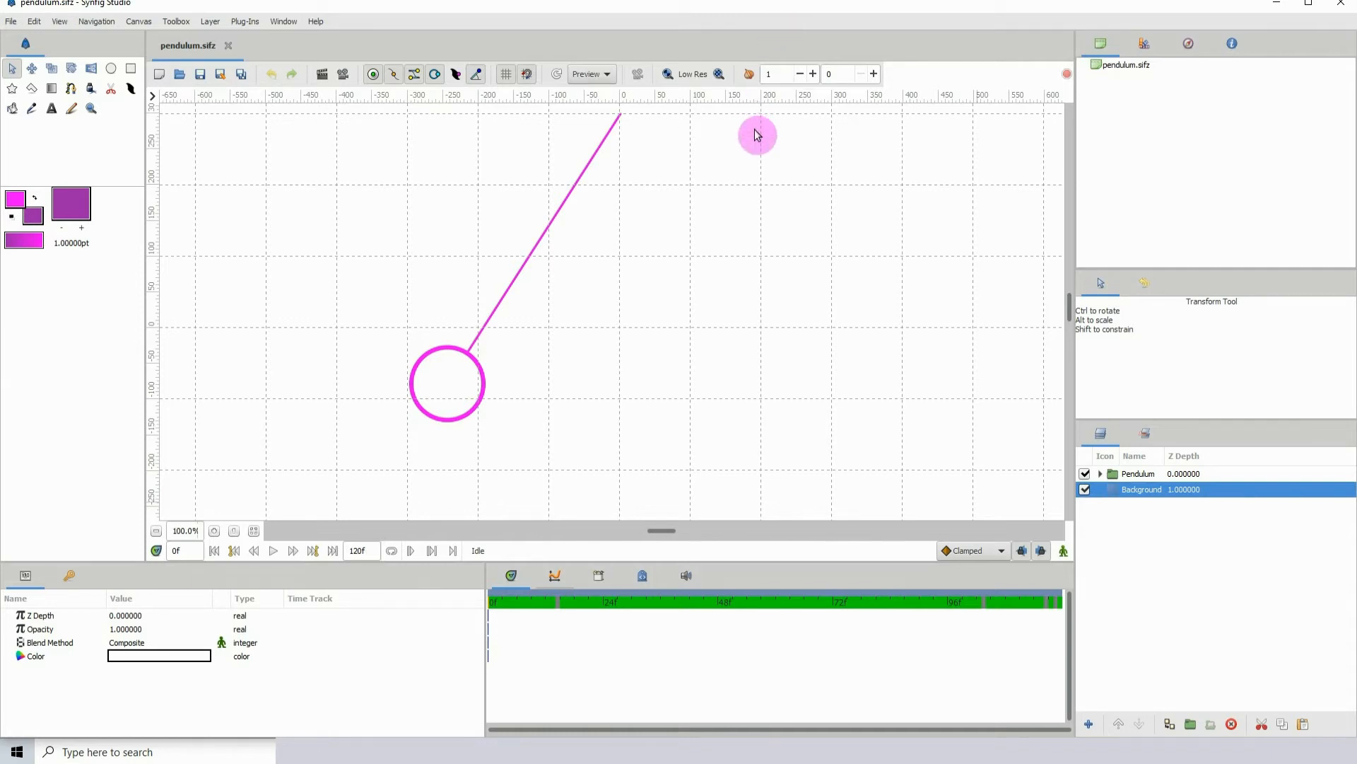
mouse_move(753, 290)
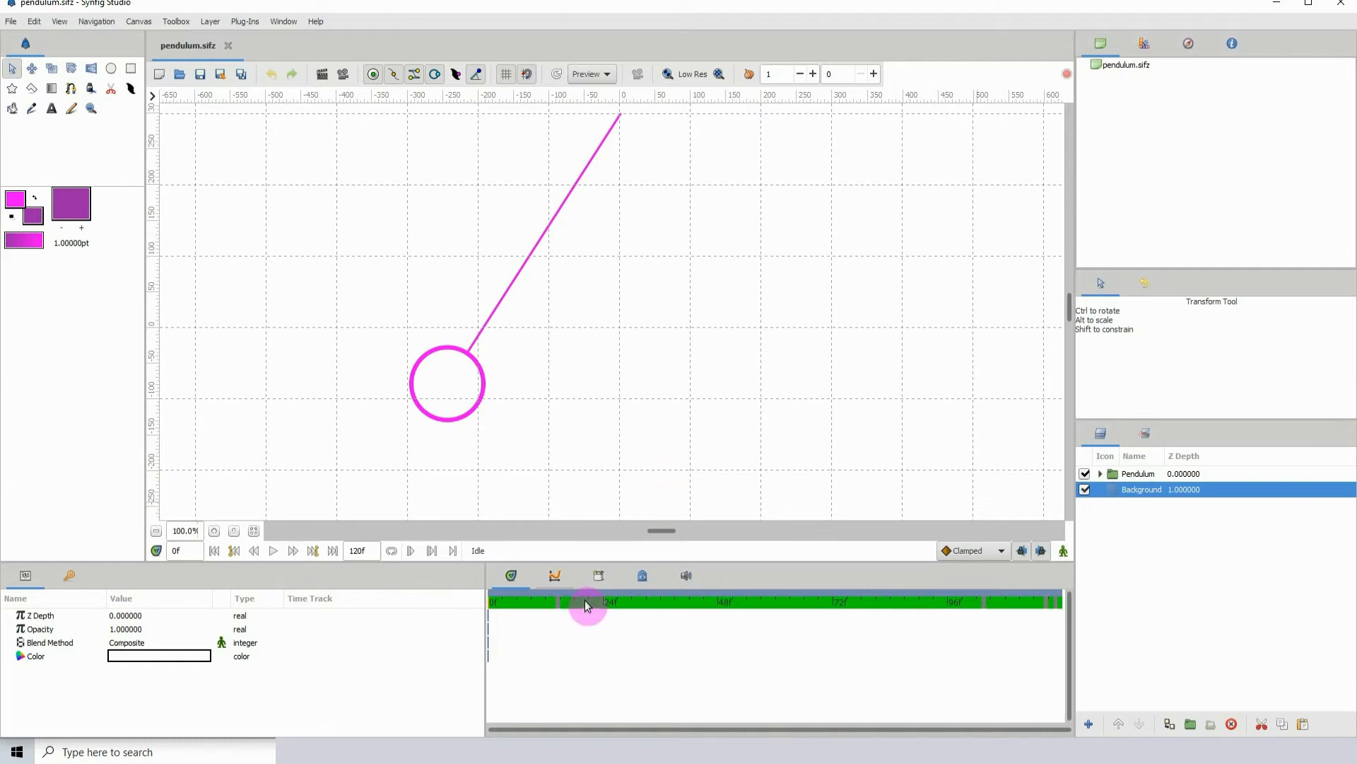
mouse_move(609, 308)
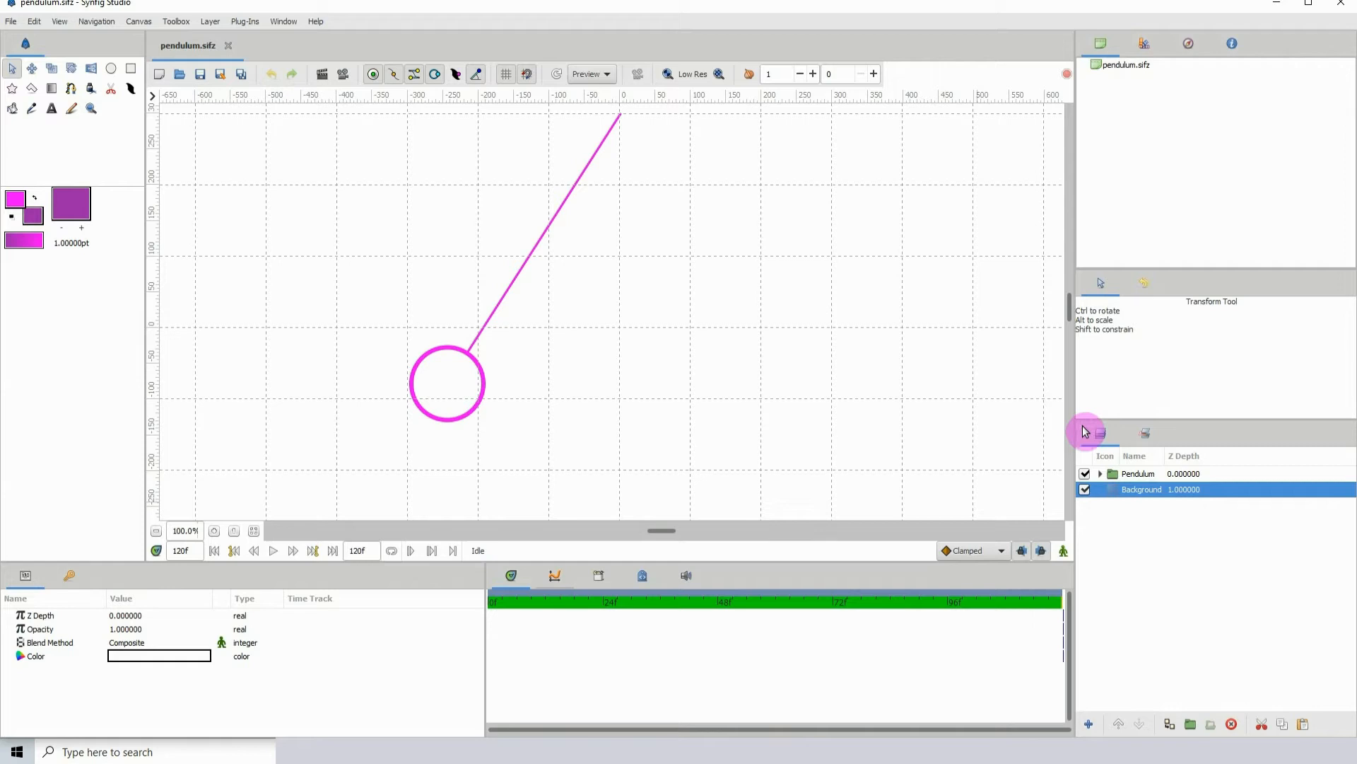
- Select the Pendulum group layer to show its Transformation waypoints on the timeline
left_click(1139, 474)
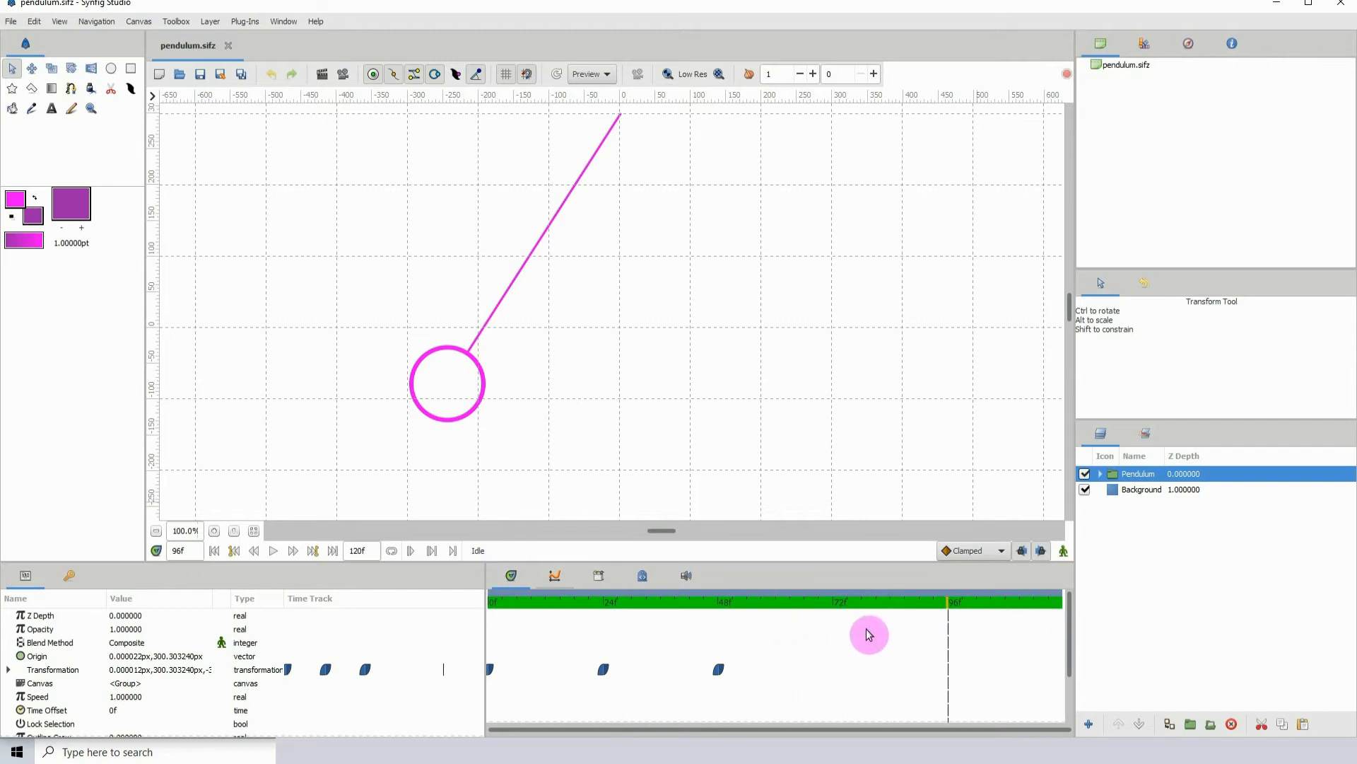
left_click(610, 601)
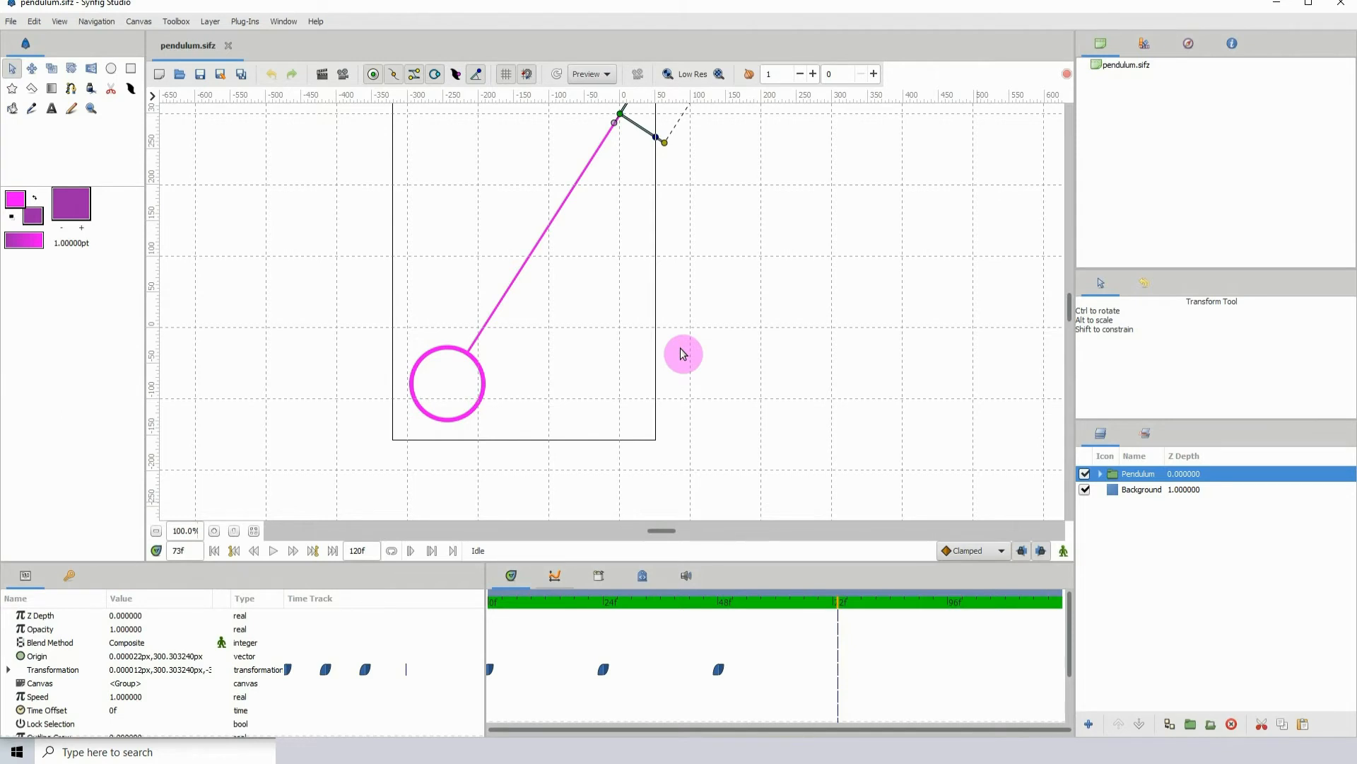
mouse_move(651, 340)
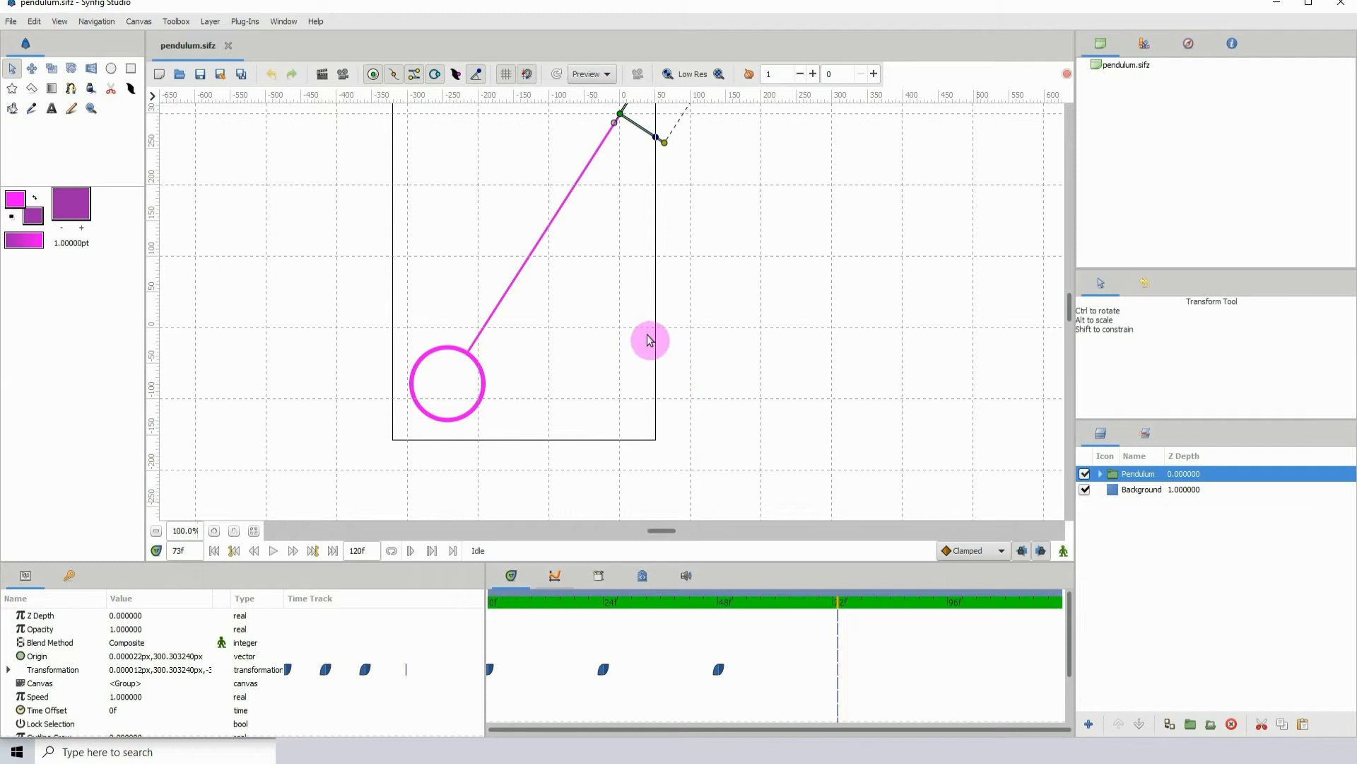
mouse_move(771, 366)
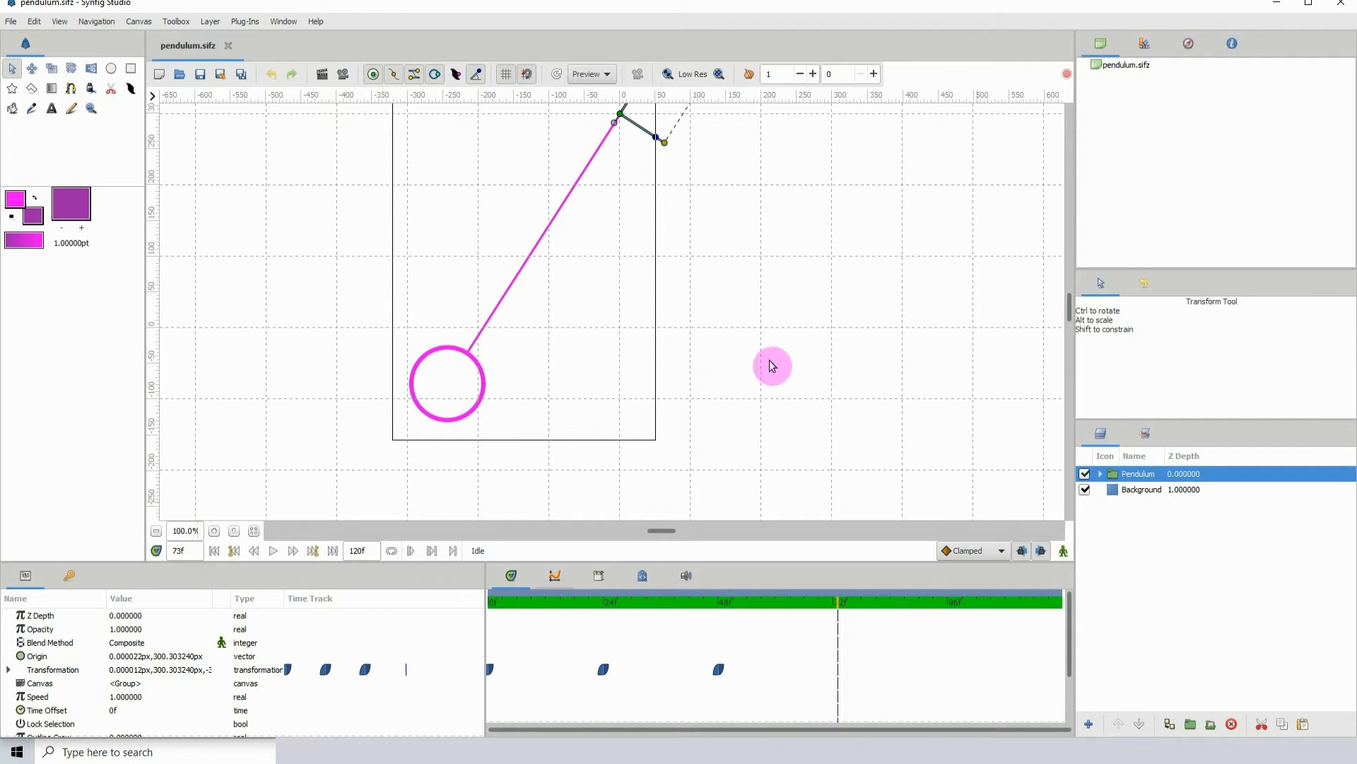
mouse_move(544, 378)
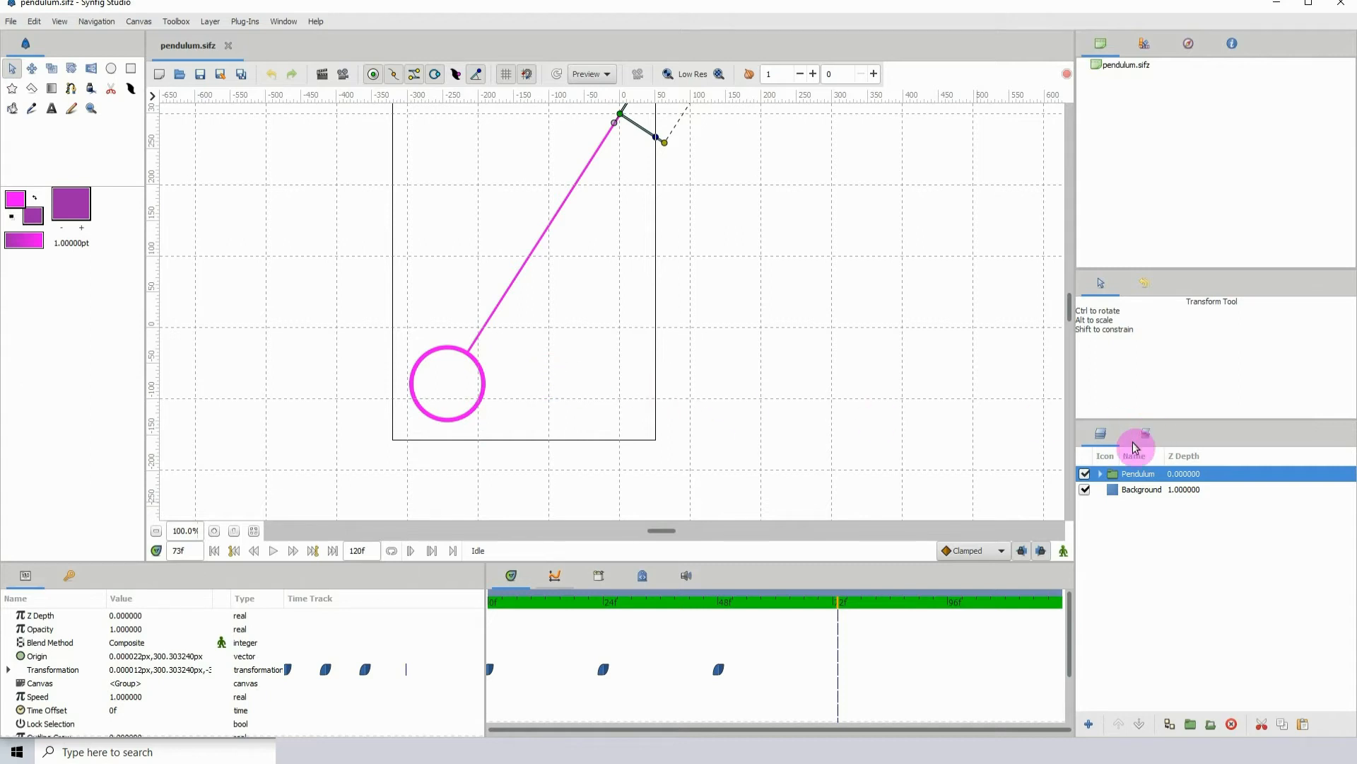
- Insert a Time Loop layer above the Pendulum group from its layer context menu
right_click(1137, 474)
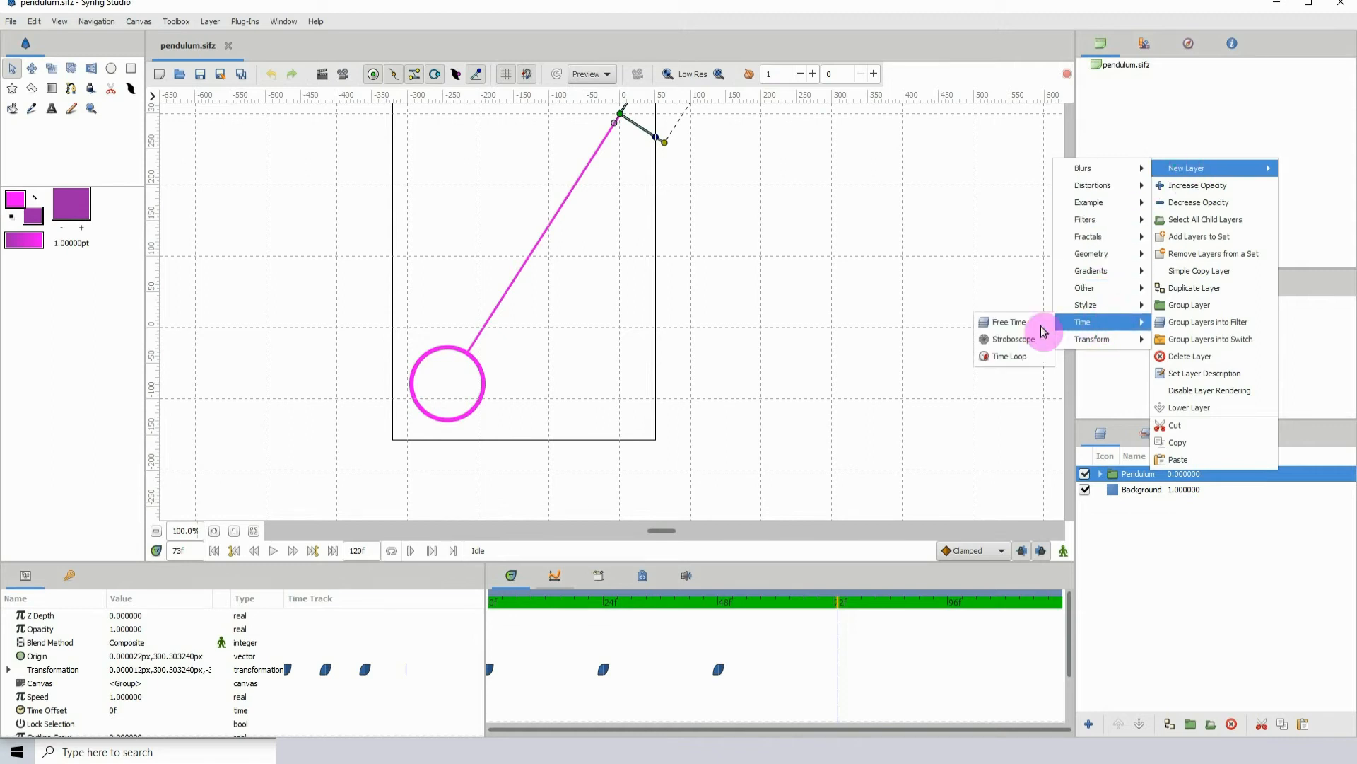
left_click(1009, 356)
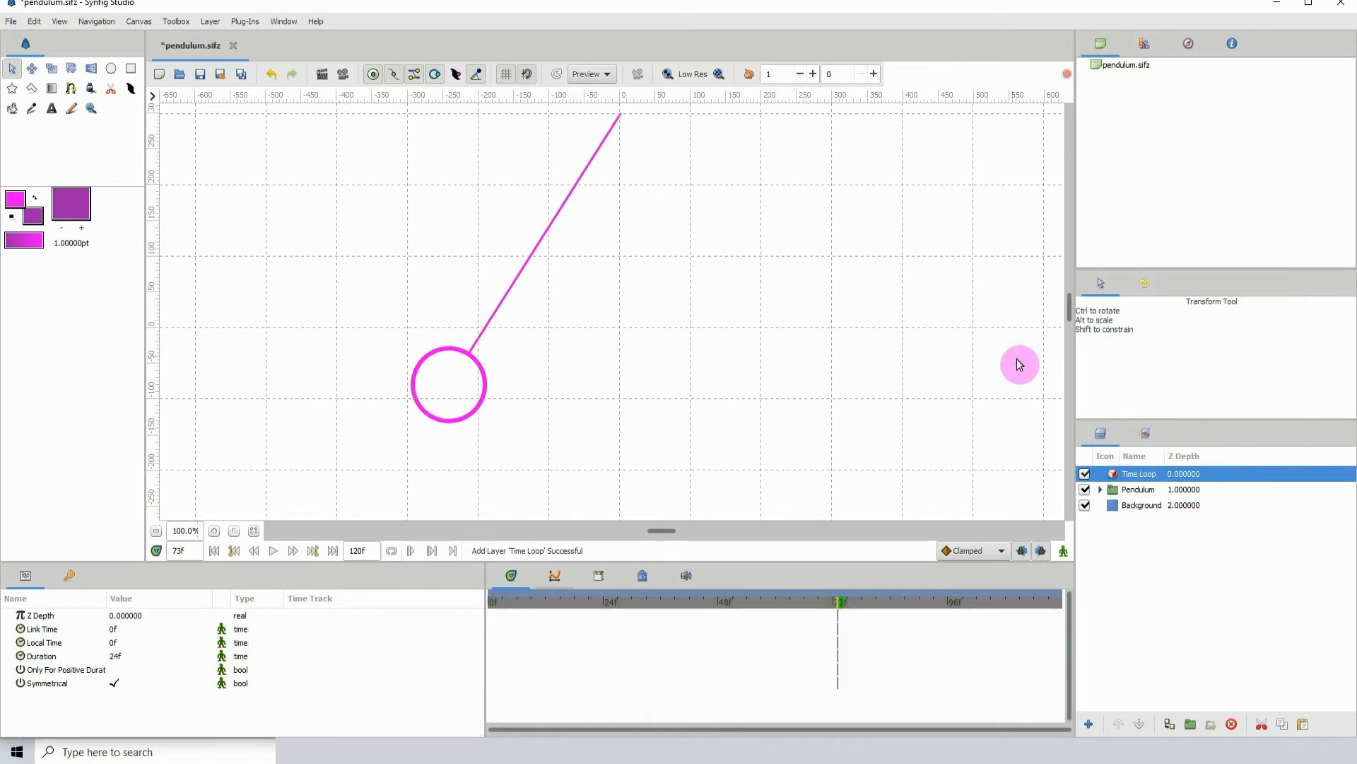
mouse_move(532, 569)
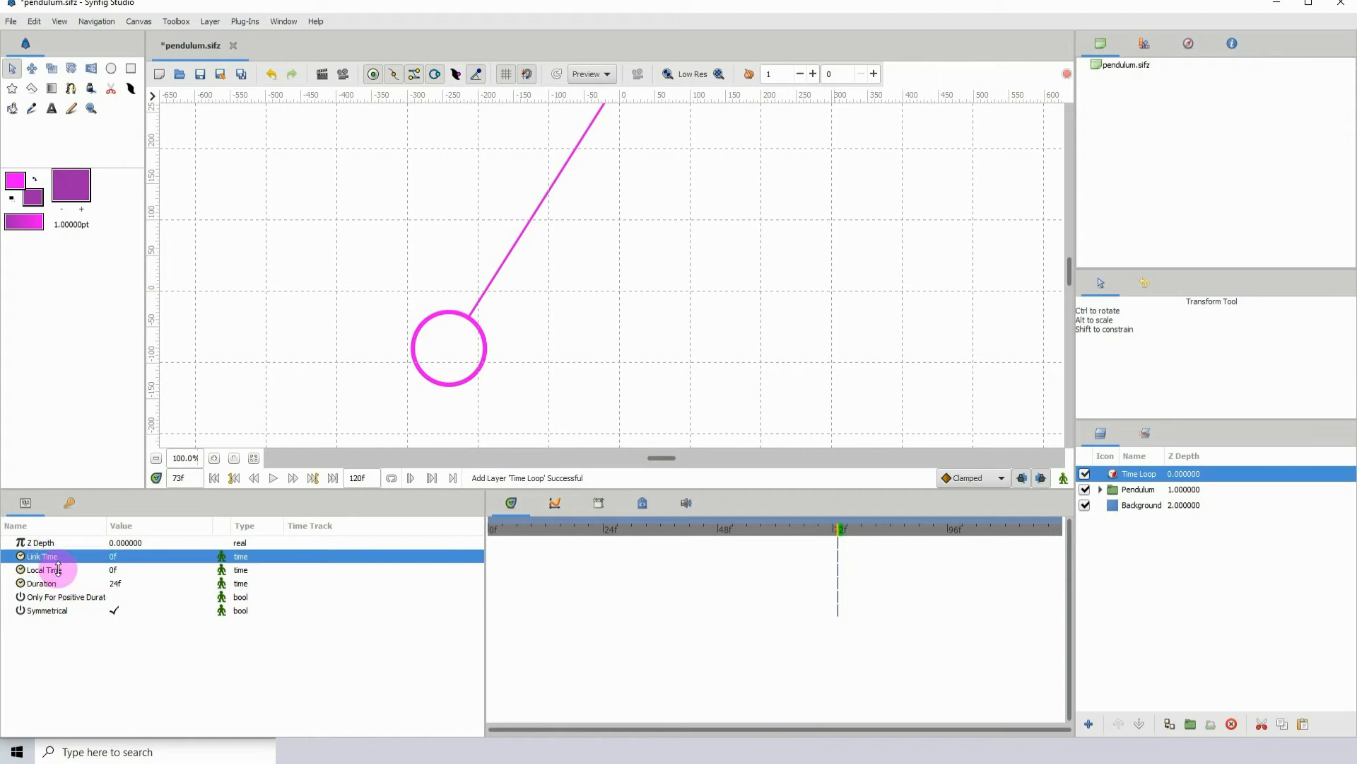
mouse_move(338, 563)
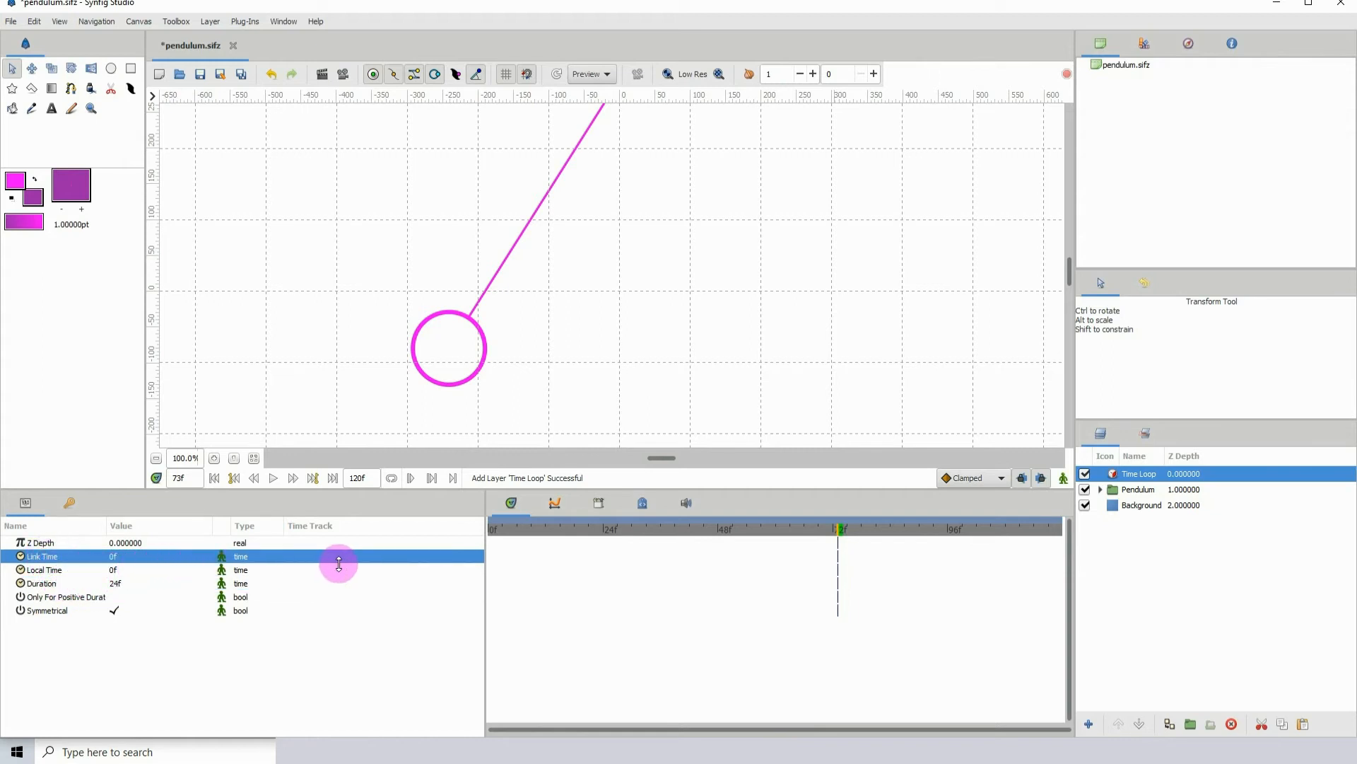
mouse_move(478, 393)
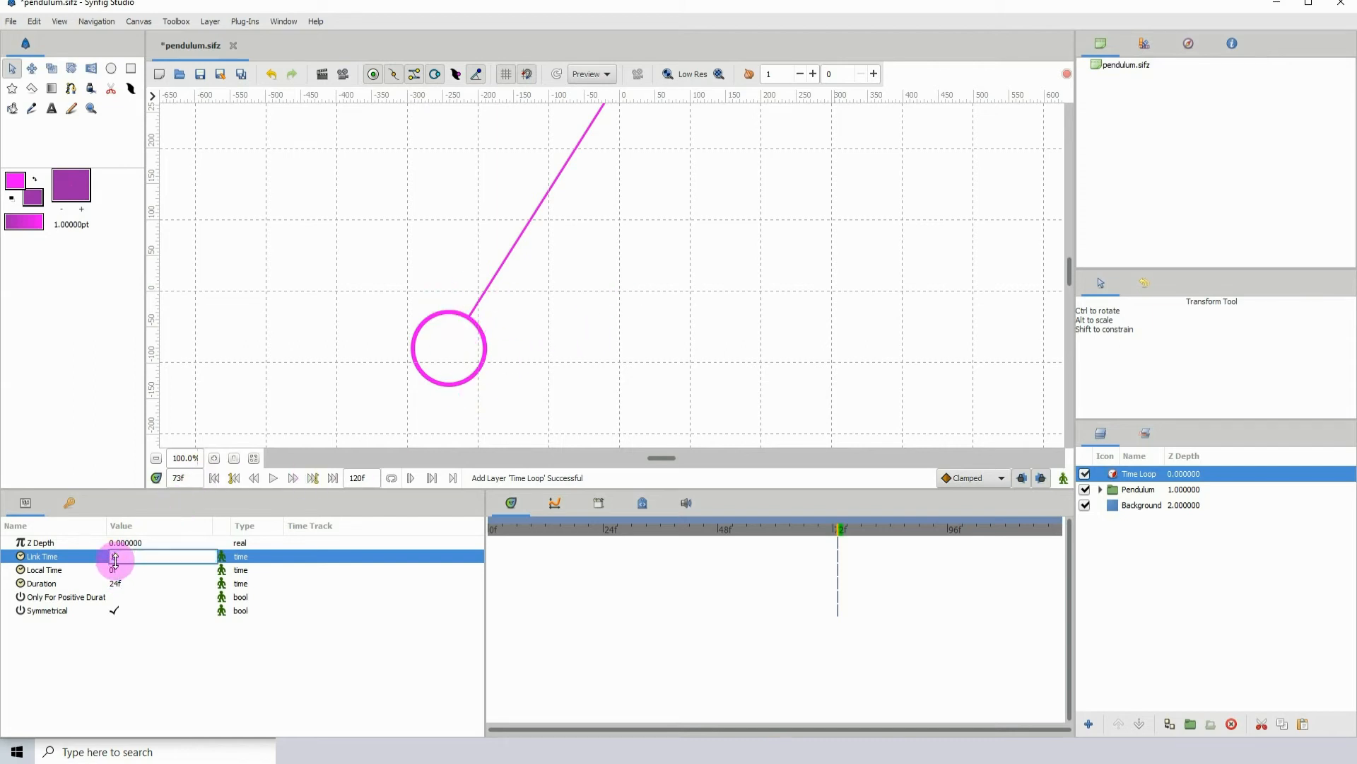
- Enter 0f as the Time Loop's Local Time, then reselect the Pendulum group at frame 48
type("10")
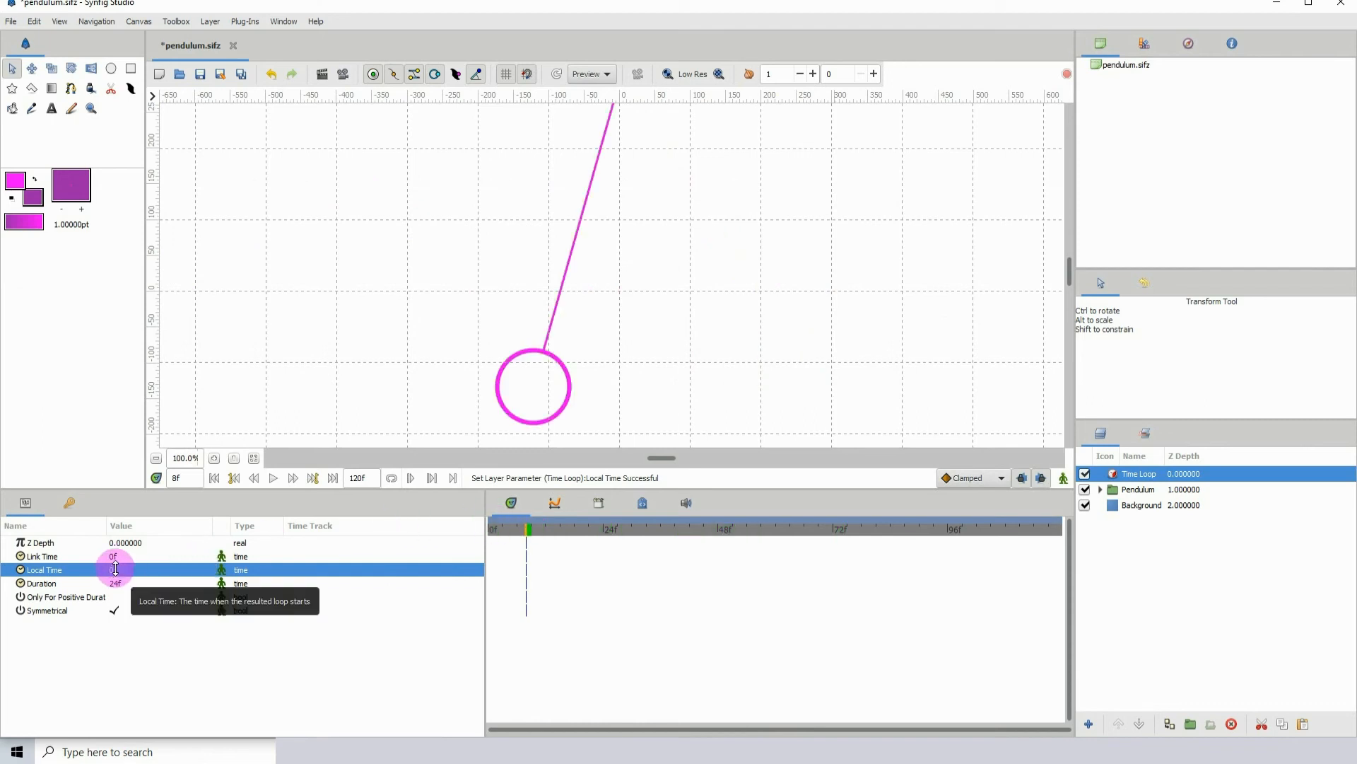
mouse_move(794, 510)
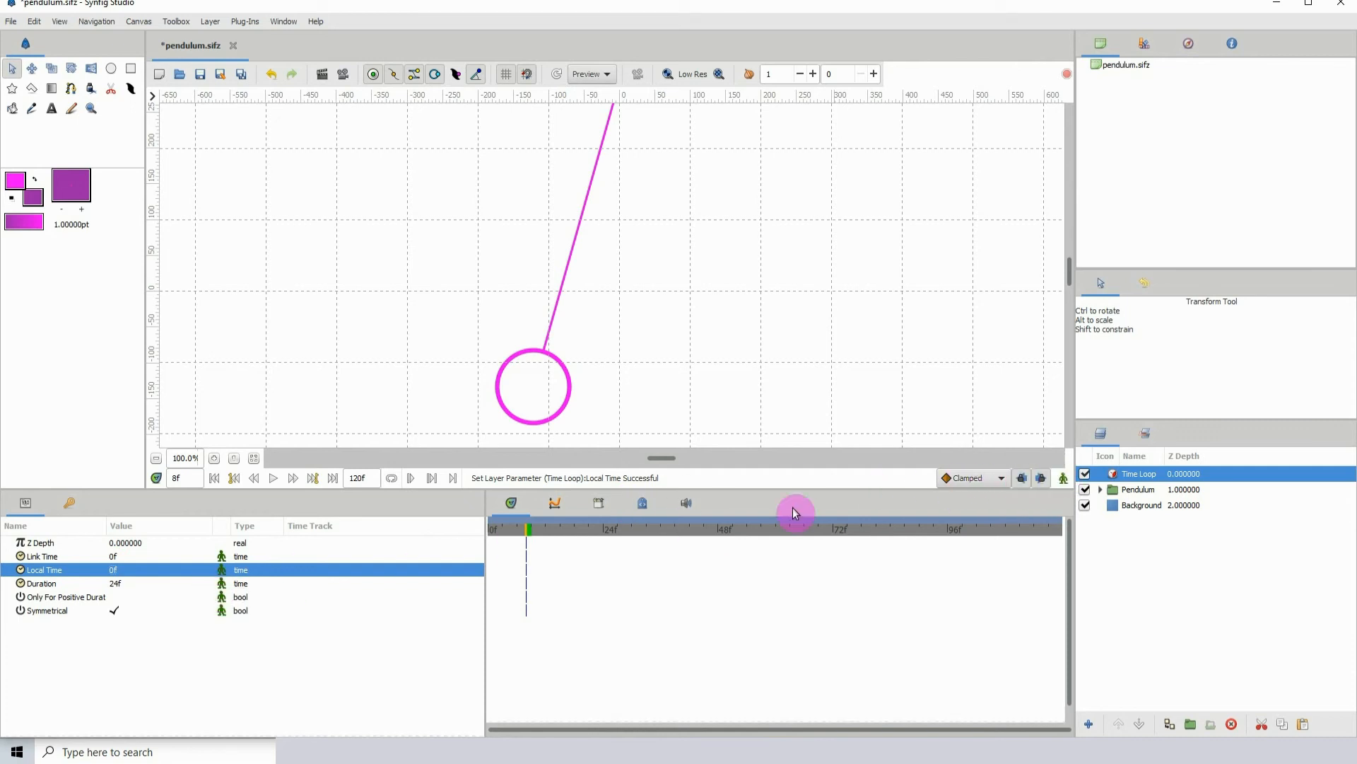
left_click(1138, 489)
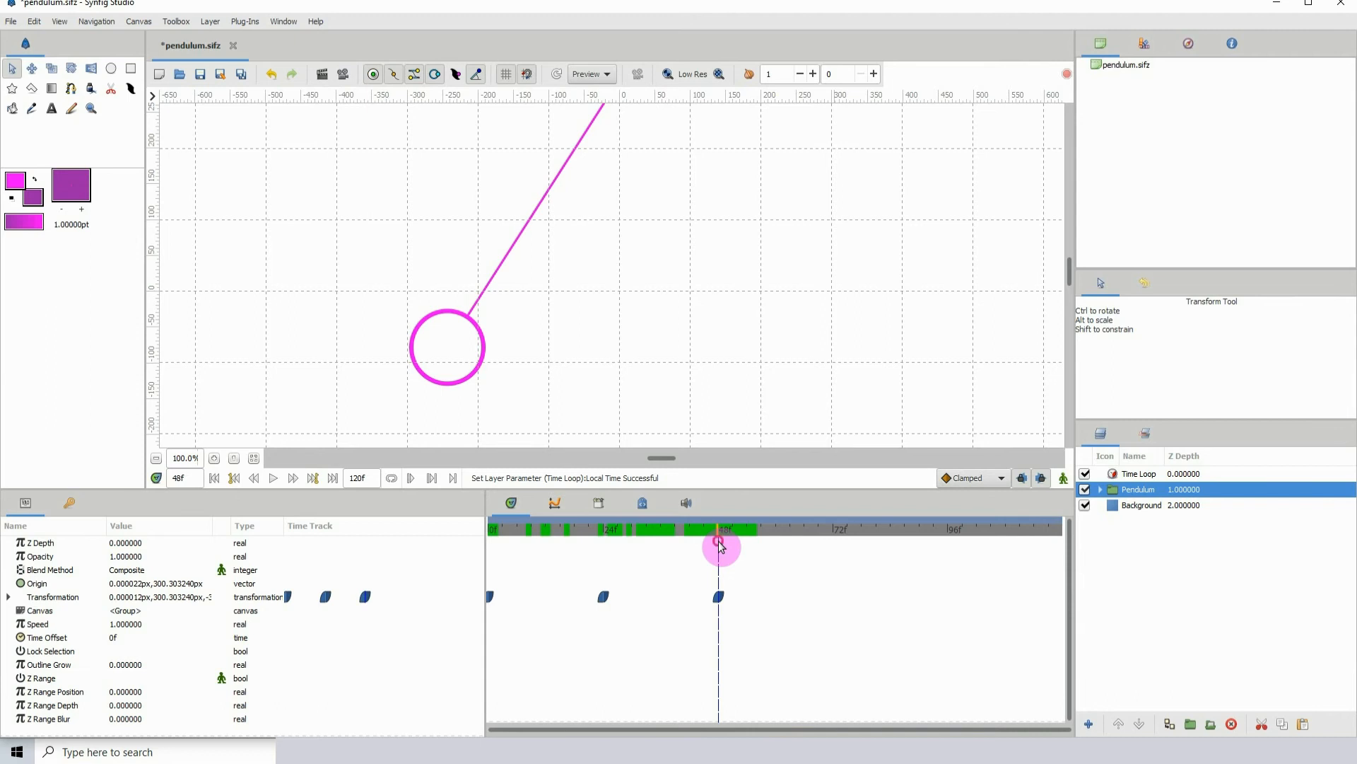
- Change the Time Loop layer's Duration to 48f, then reselect the Pendulum group
left_click(1138, 474)
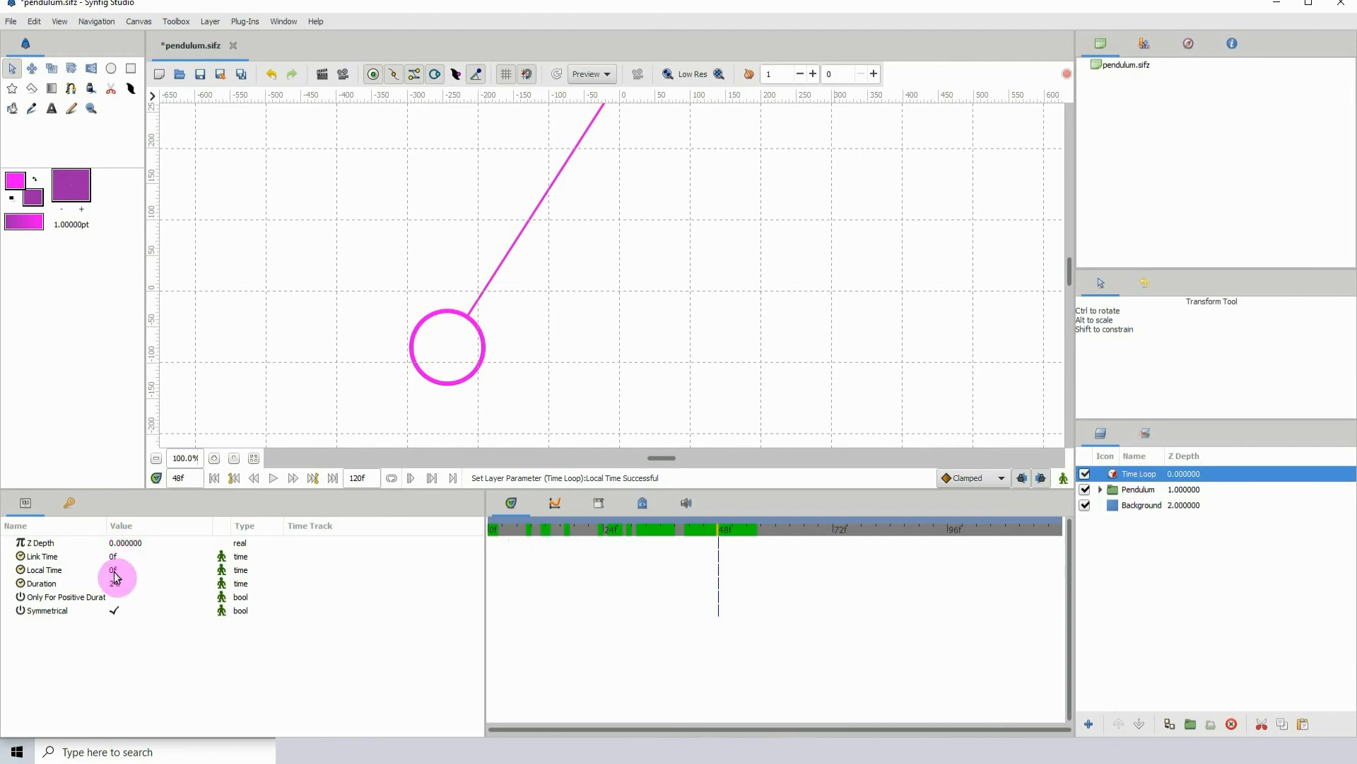
left_click(41, 583)
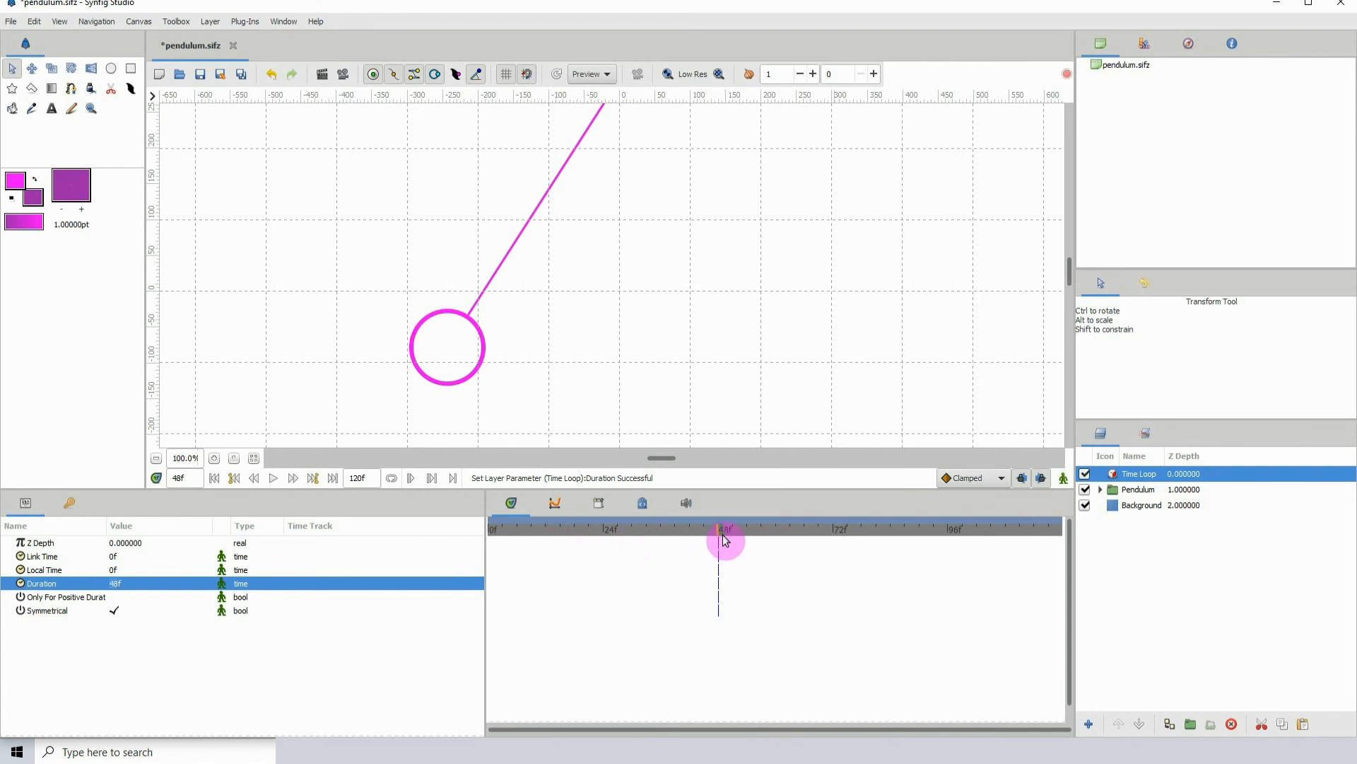
left_click(1138, 490)
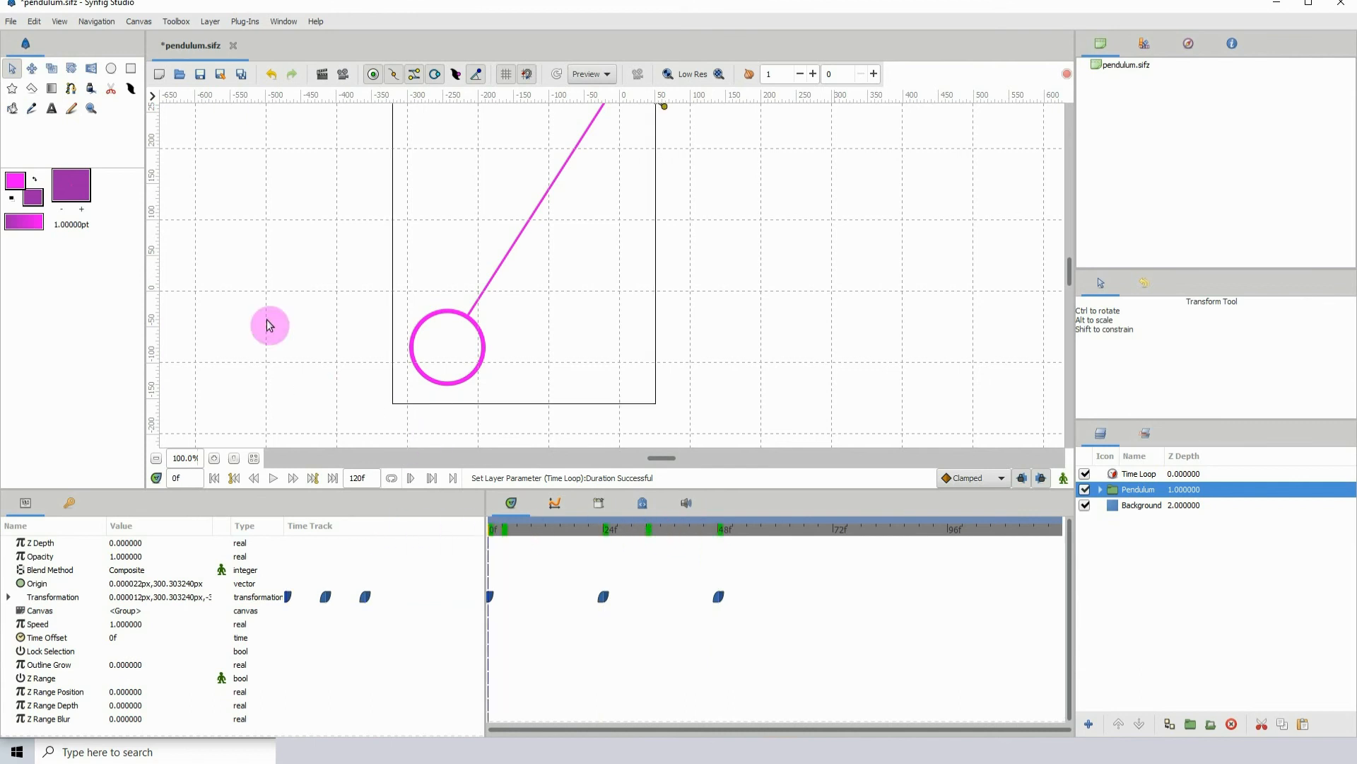
left_click(273, 477)
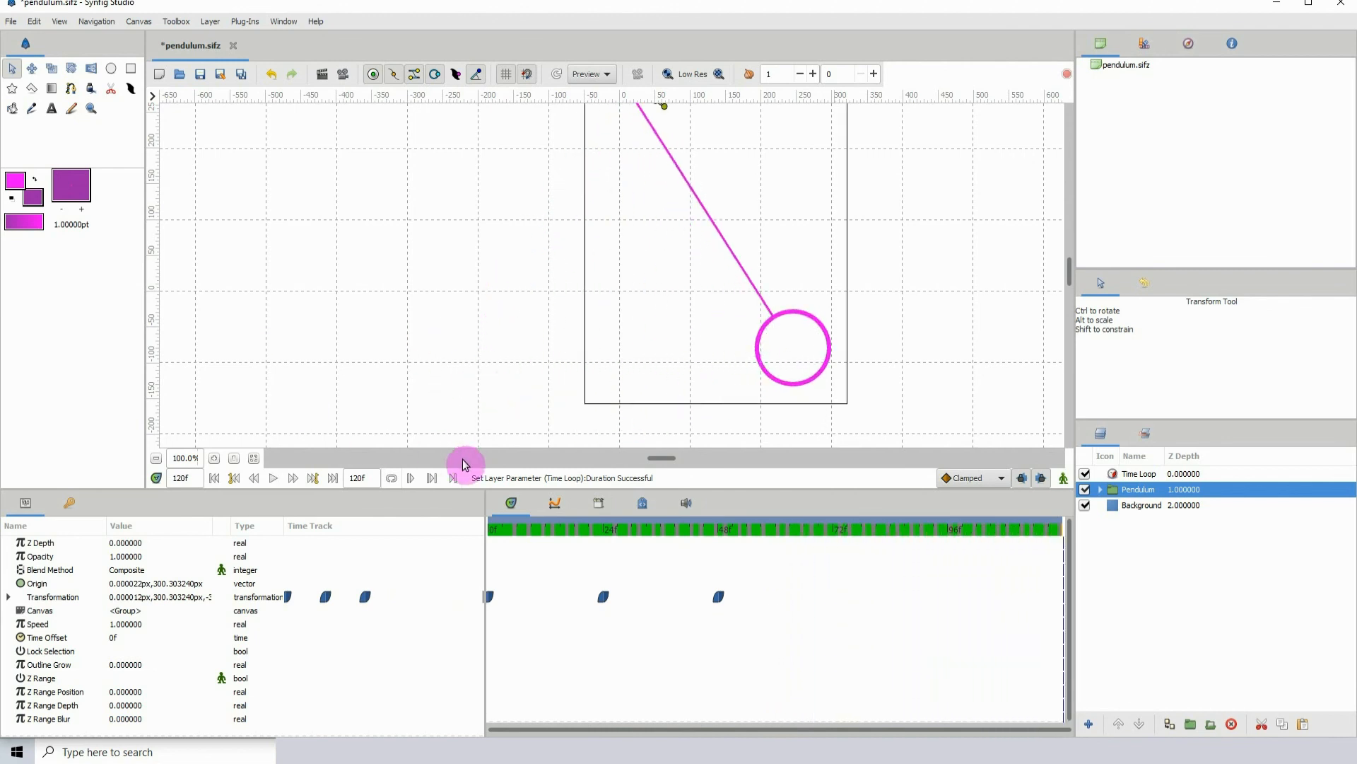
left_click(617, 528)
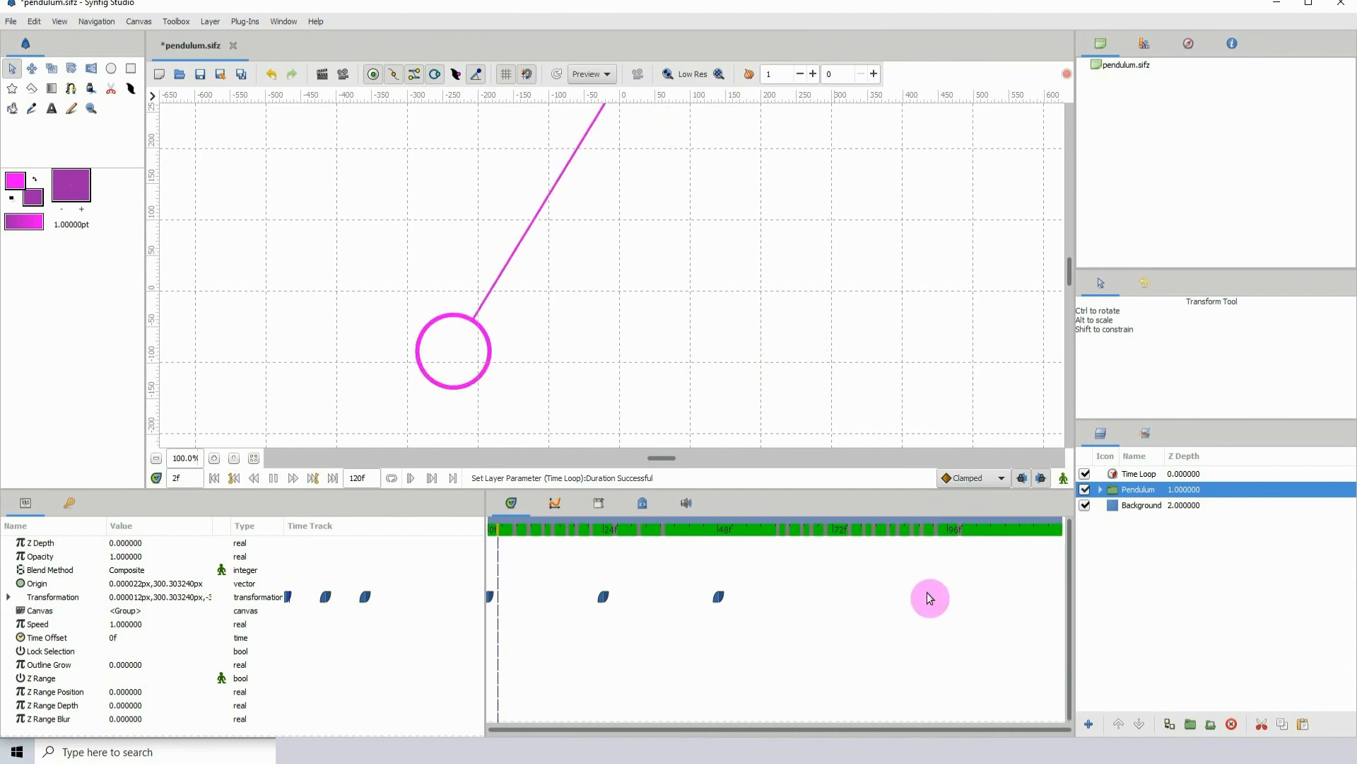
left_click(732, 528)
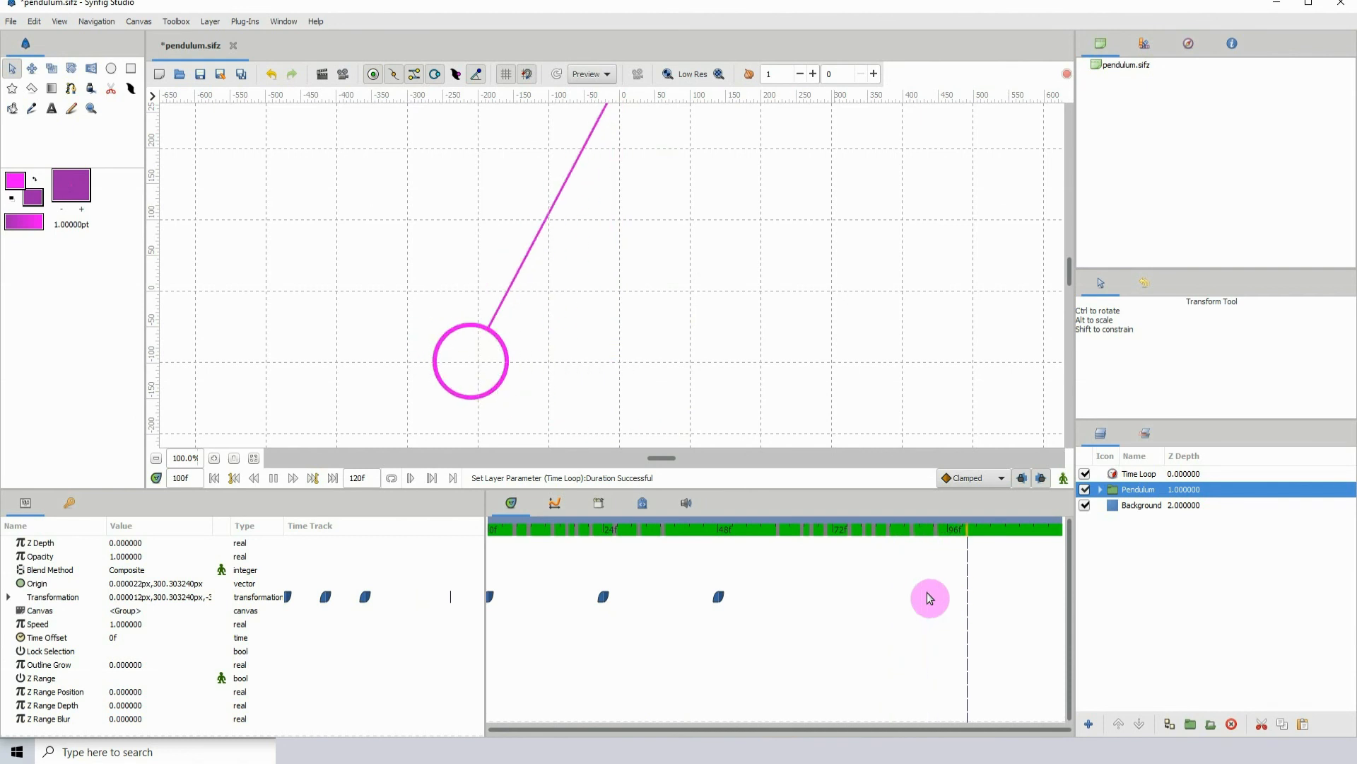
left_click(332, 478)
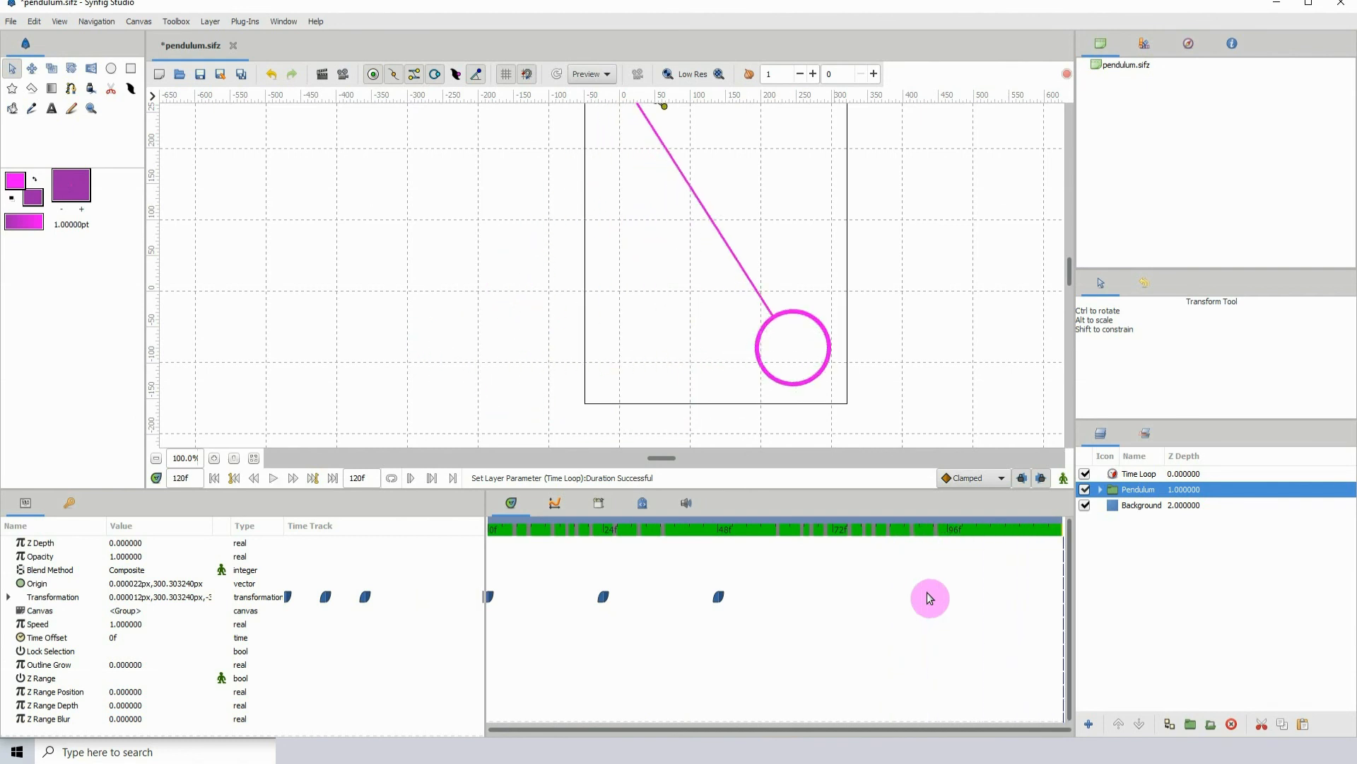